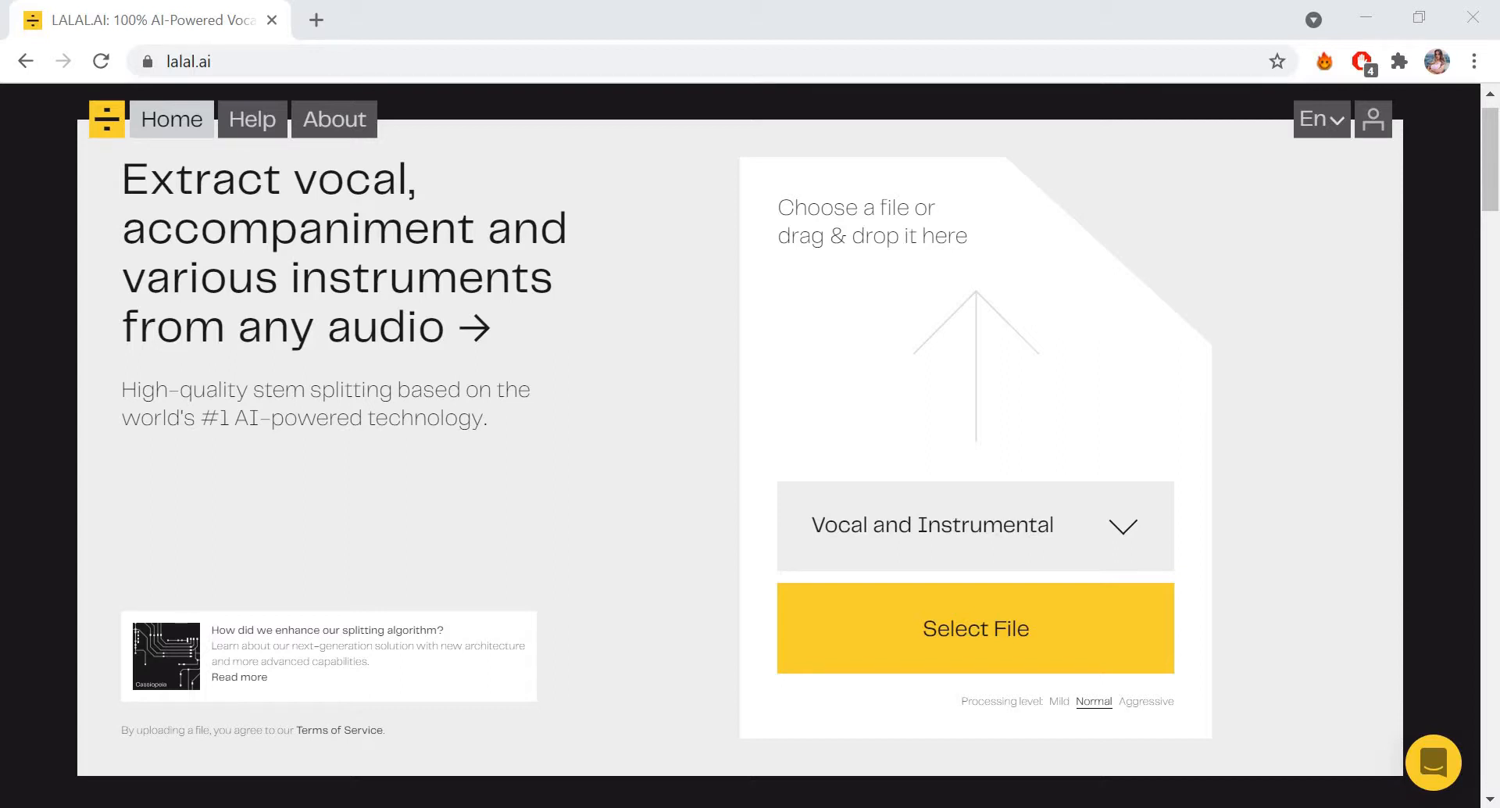
mouse_move(258, 85)
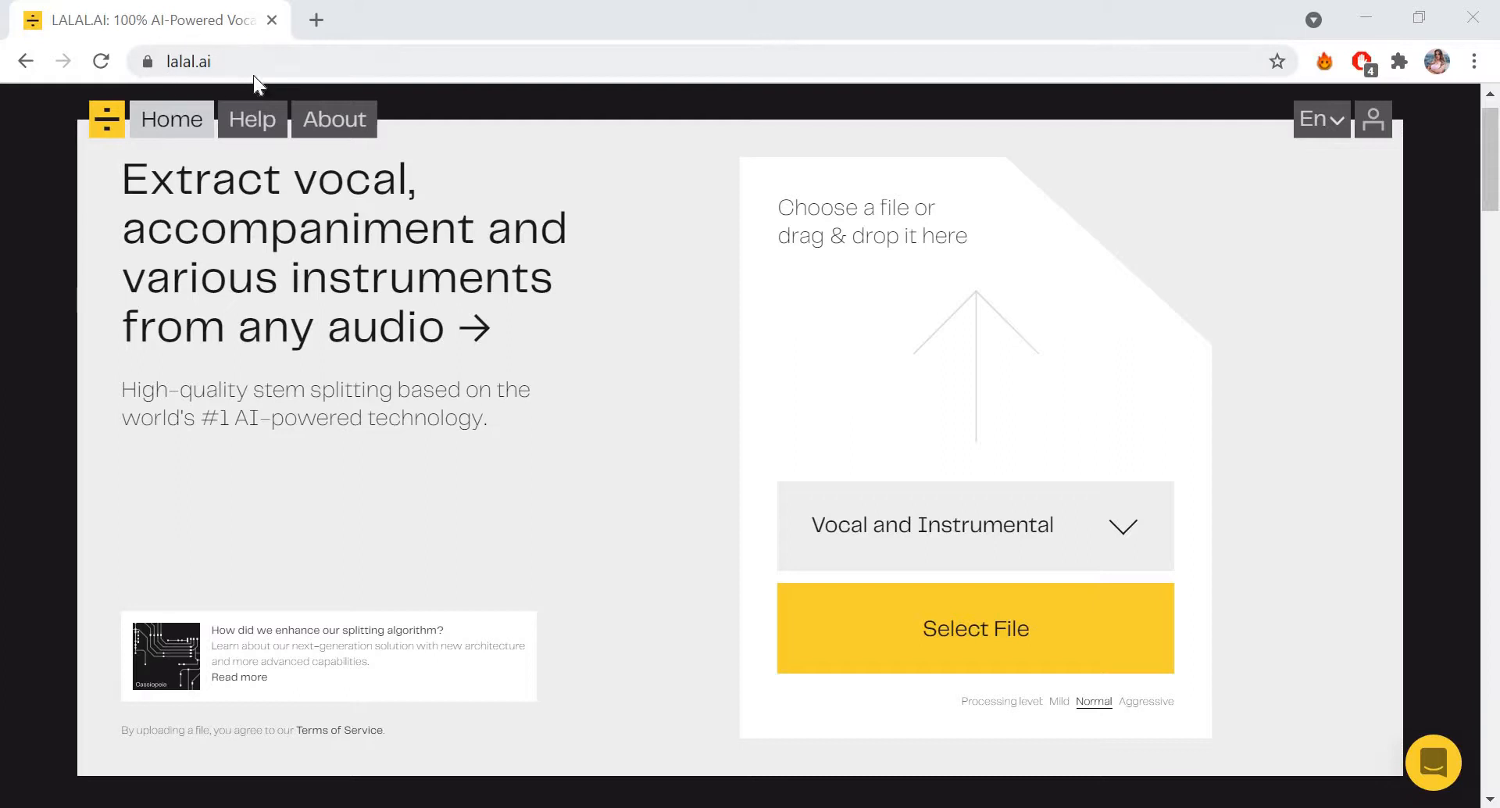
mouse_move(611, 256)
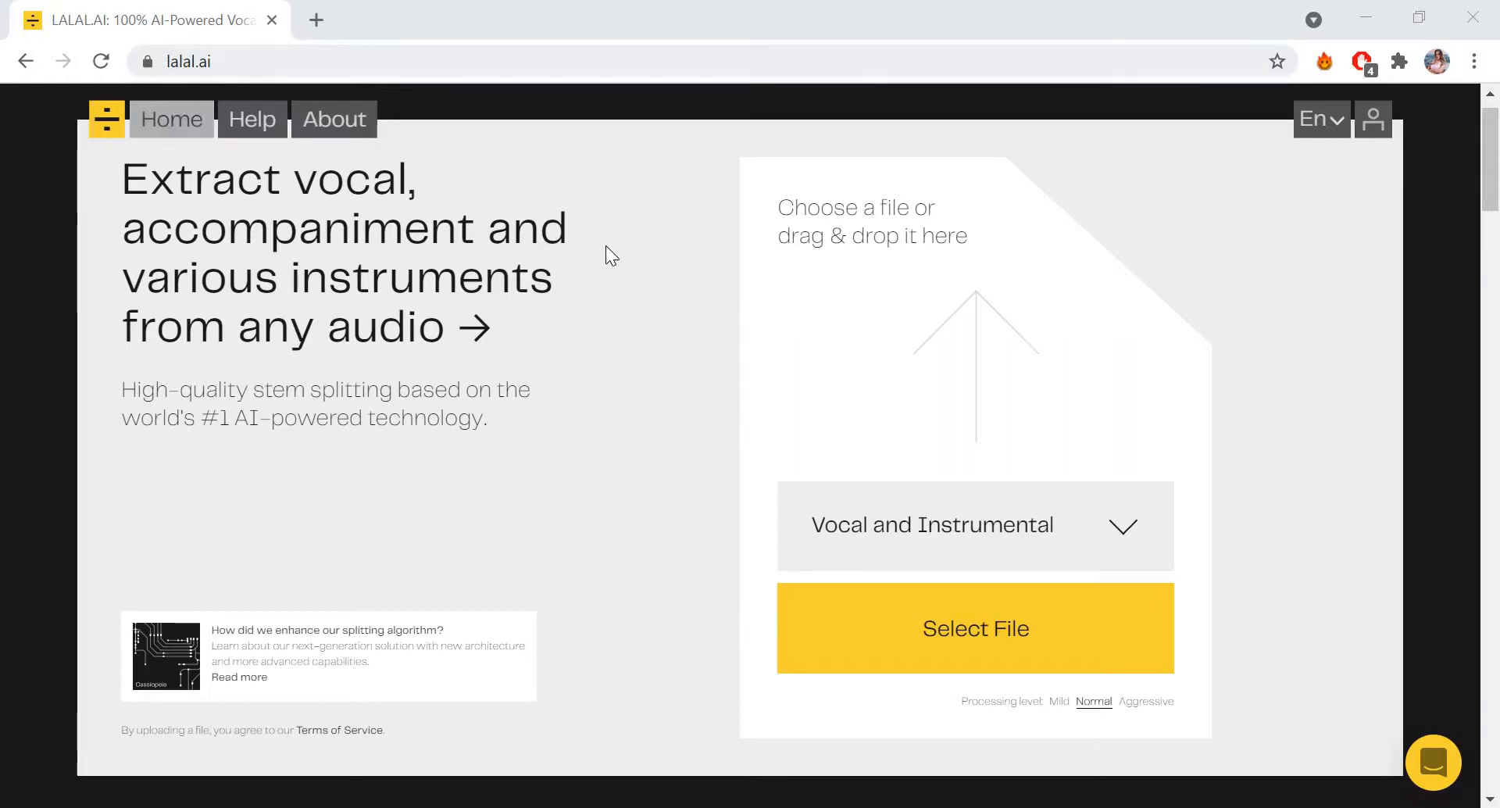
mouse_move(962, 560)
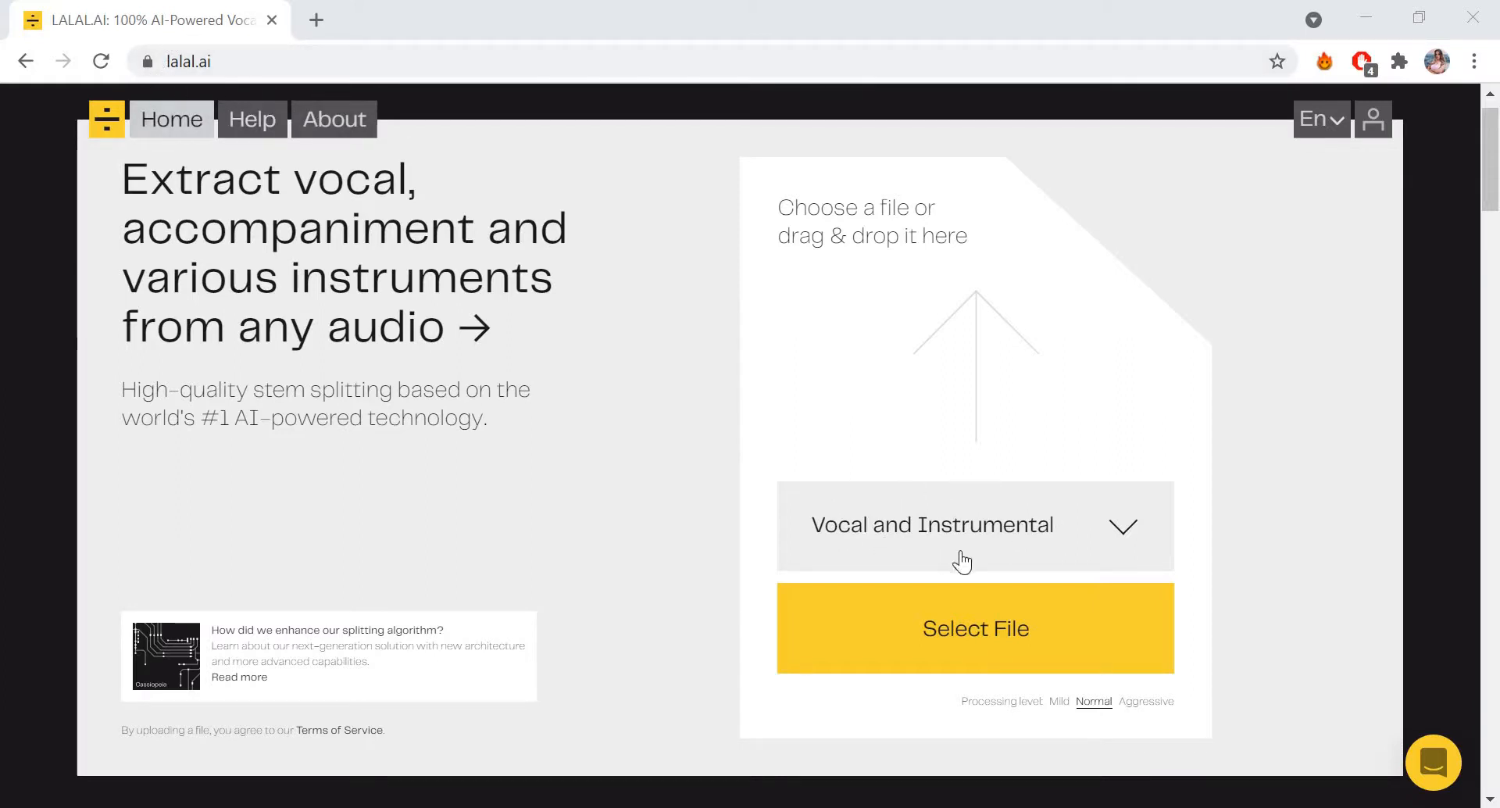
Set the stem separation type to Drums and begin selecting a file to upload
left_click(975, 526)
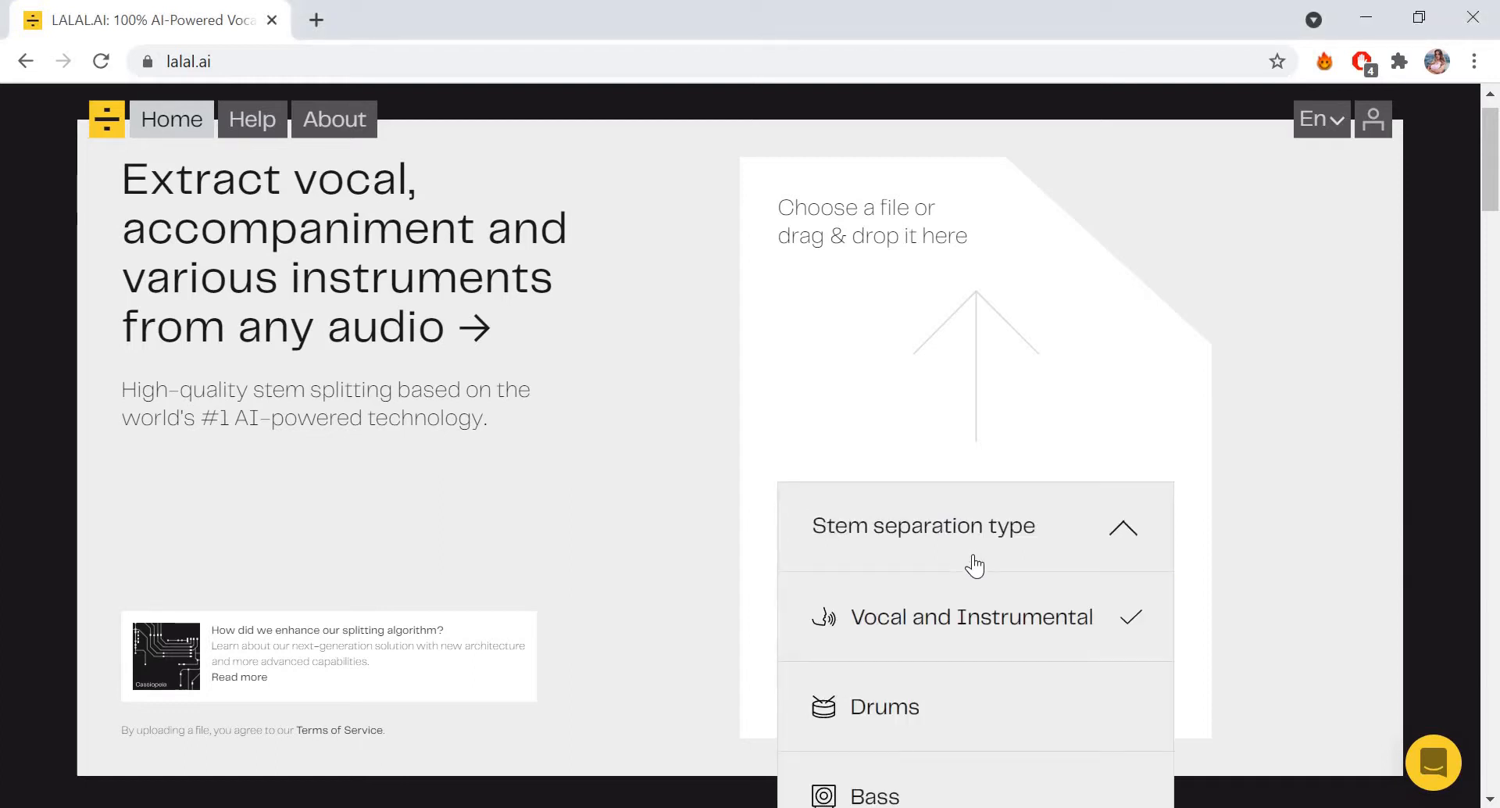
scroll("down", 3)
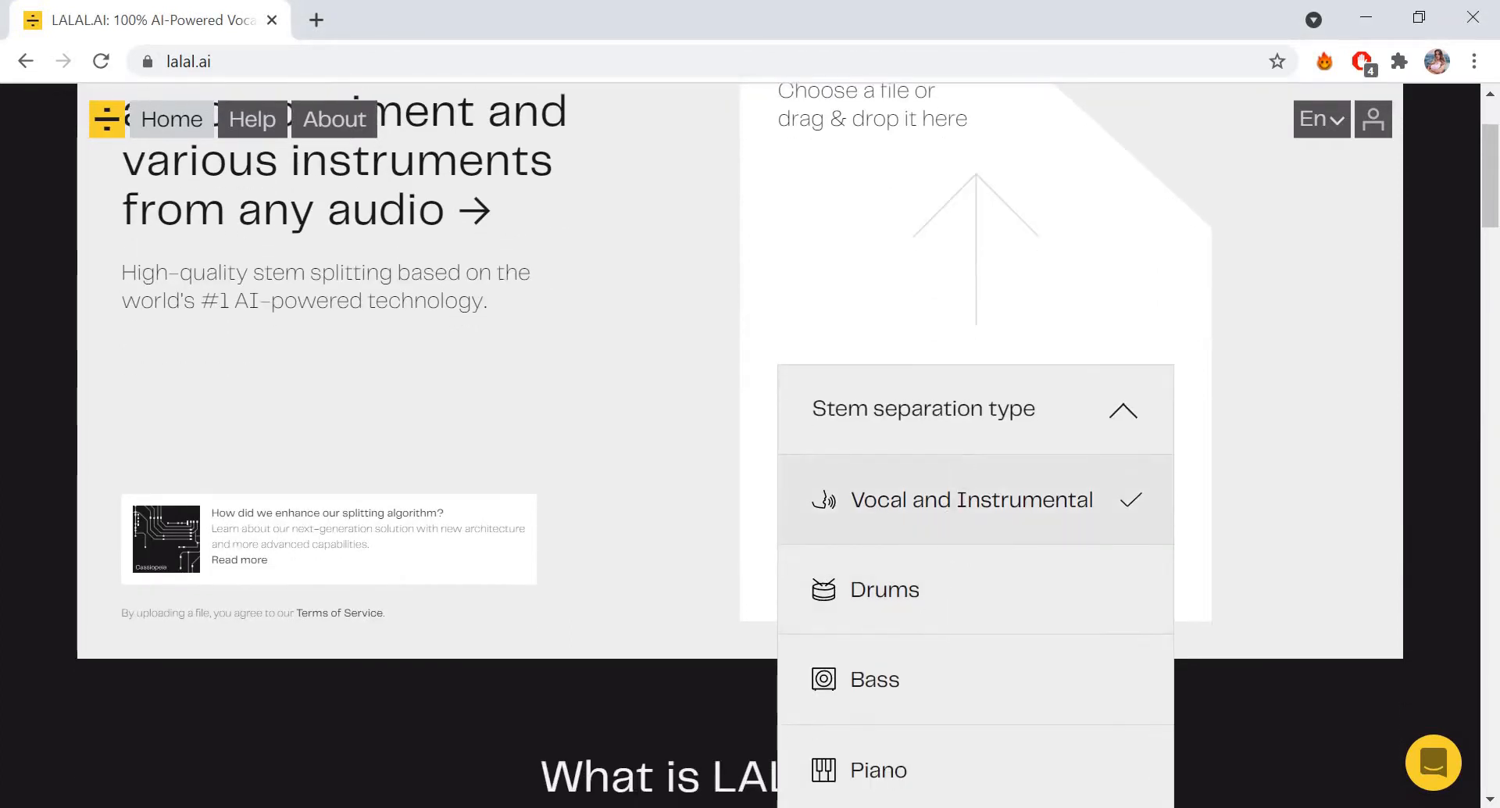
mouse_move(899, 587)
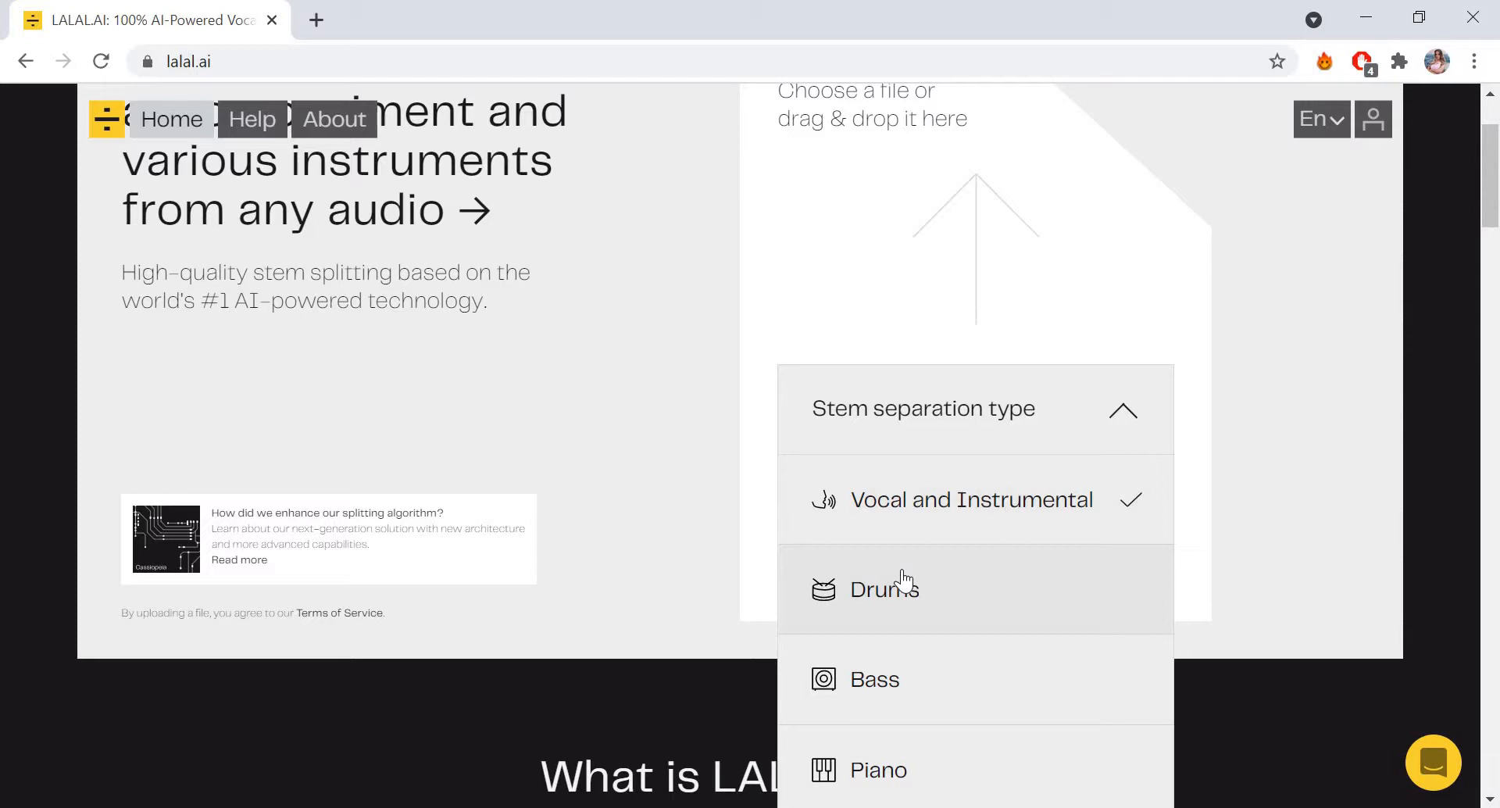
left_click(883, 588)
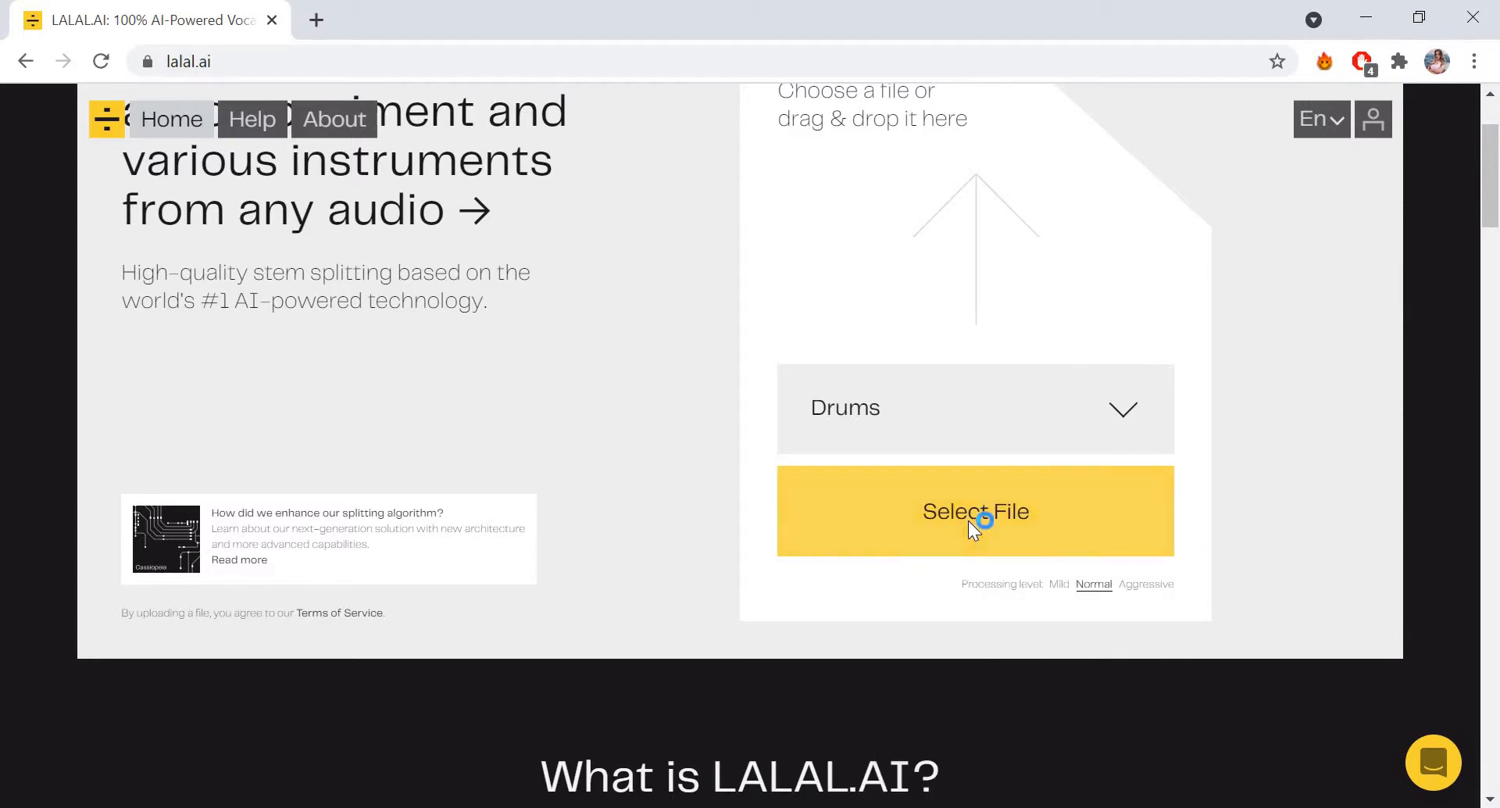
left_click(975, 510)
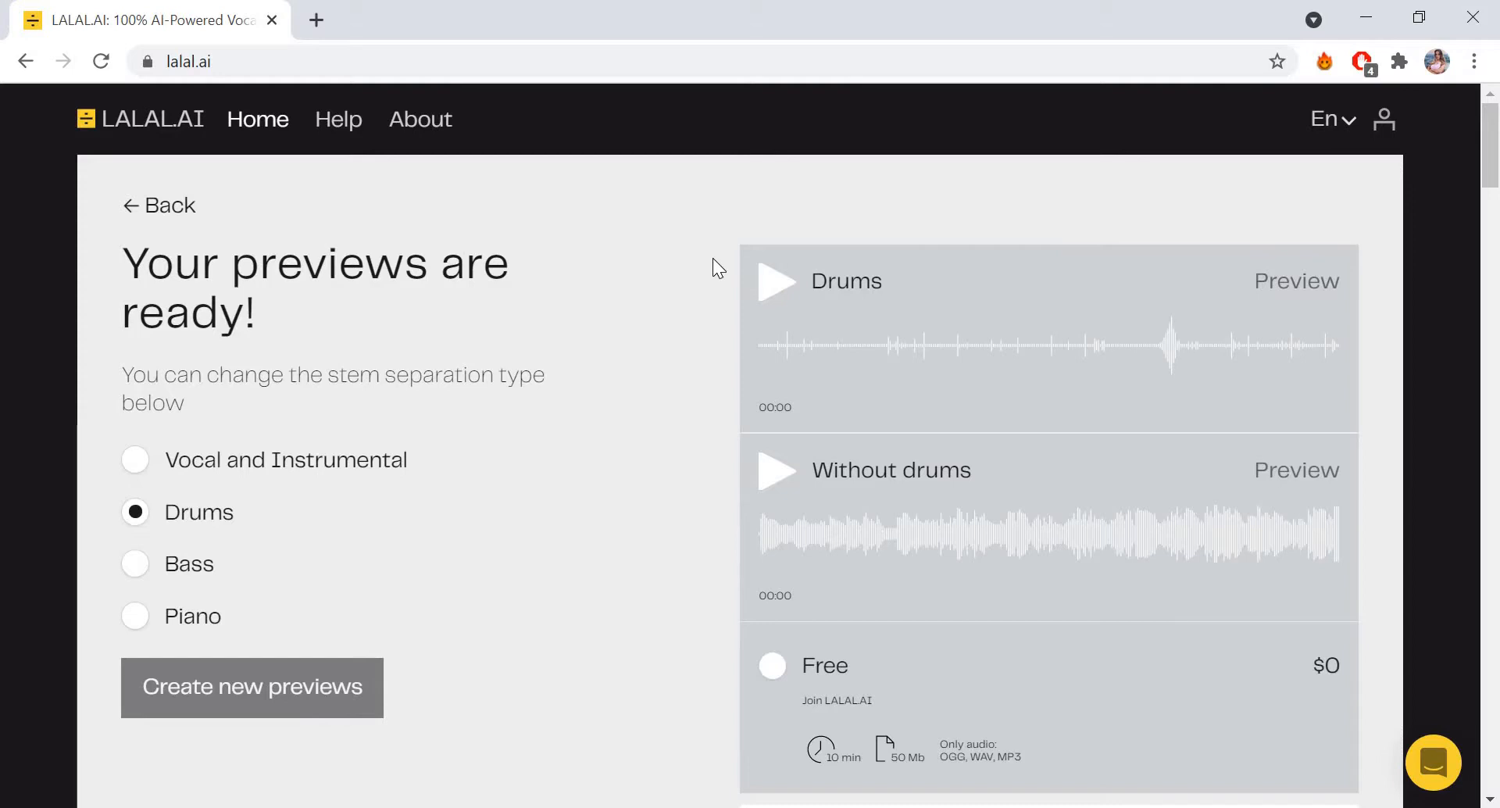
mouse_move(1023, 341)
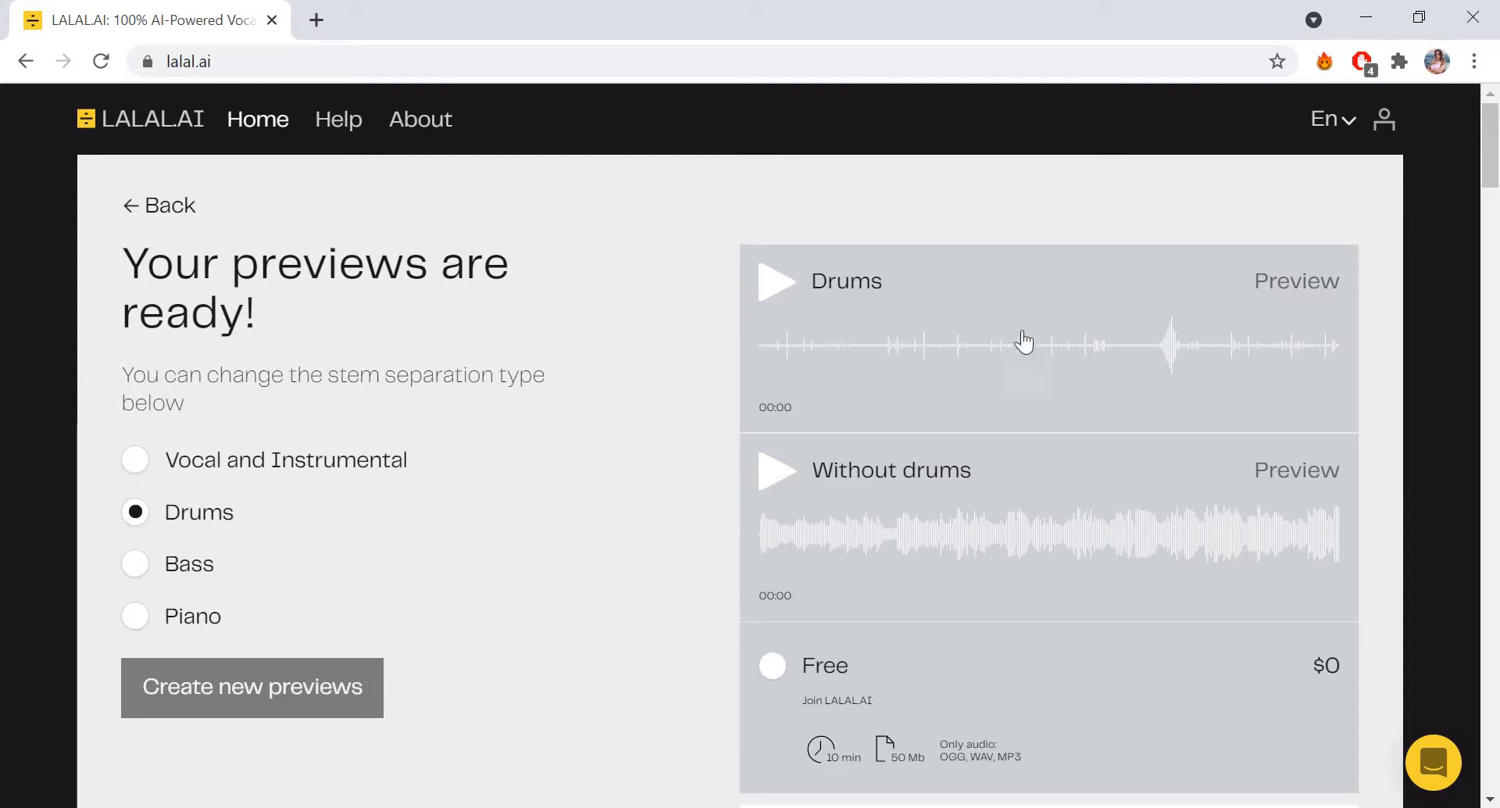
mouse_move(807, 417)
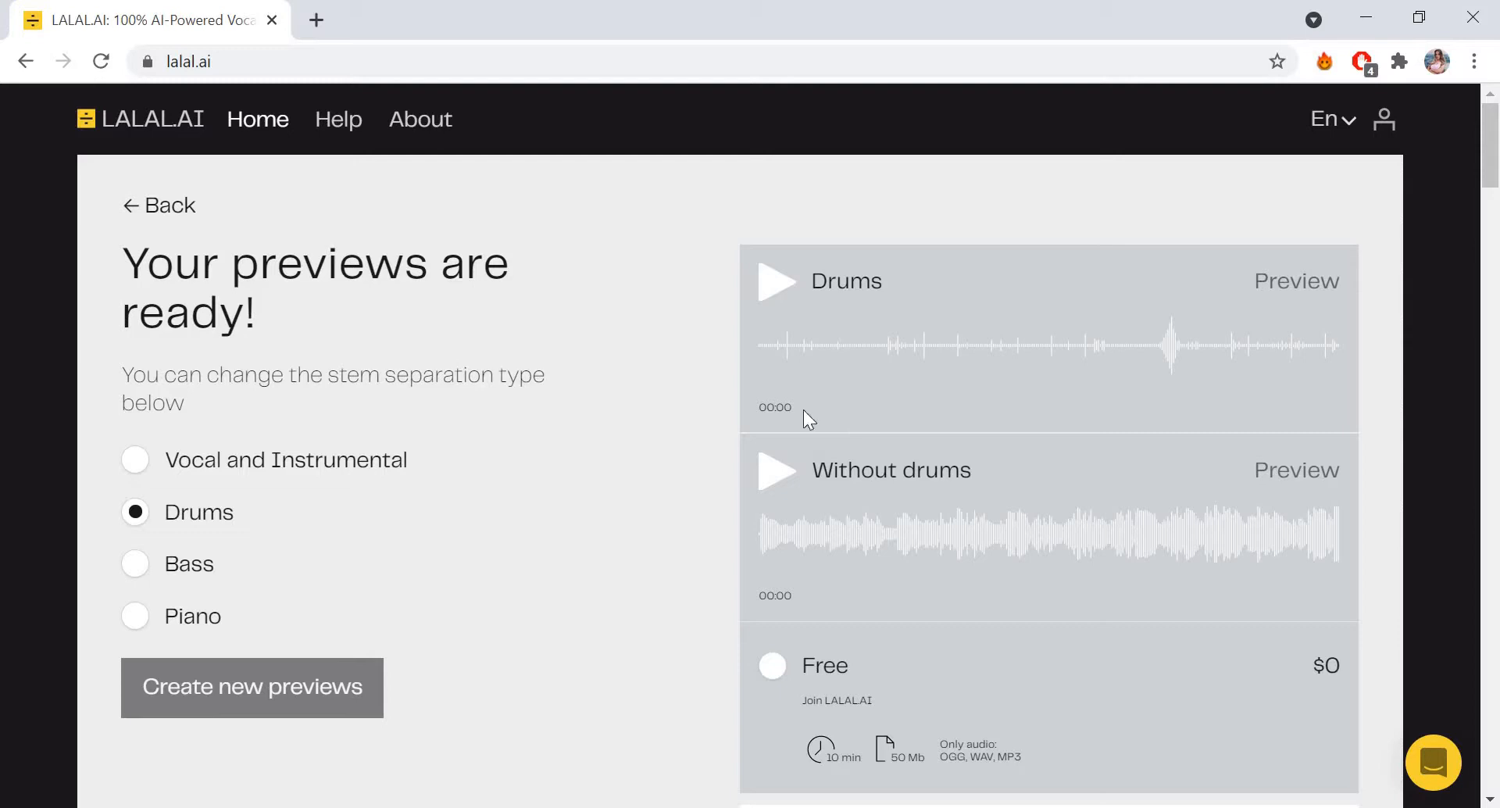
mouse_move(899, 387)
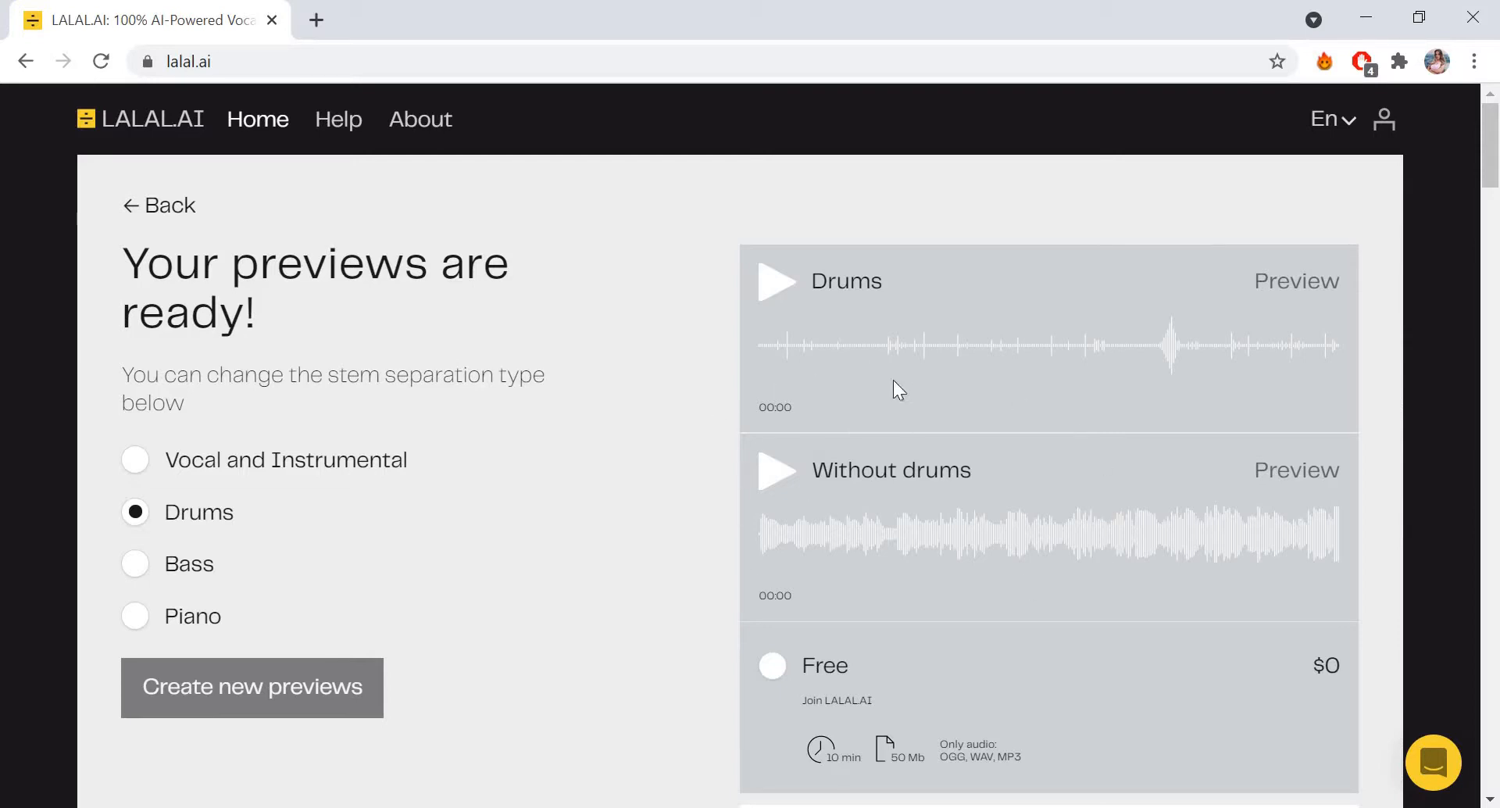
Scroll down the 'Your previews are ready!' page showing Drums and Without drums previews
scroll("down", 3)
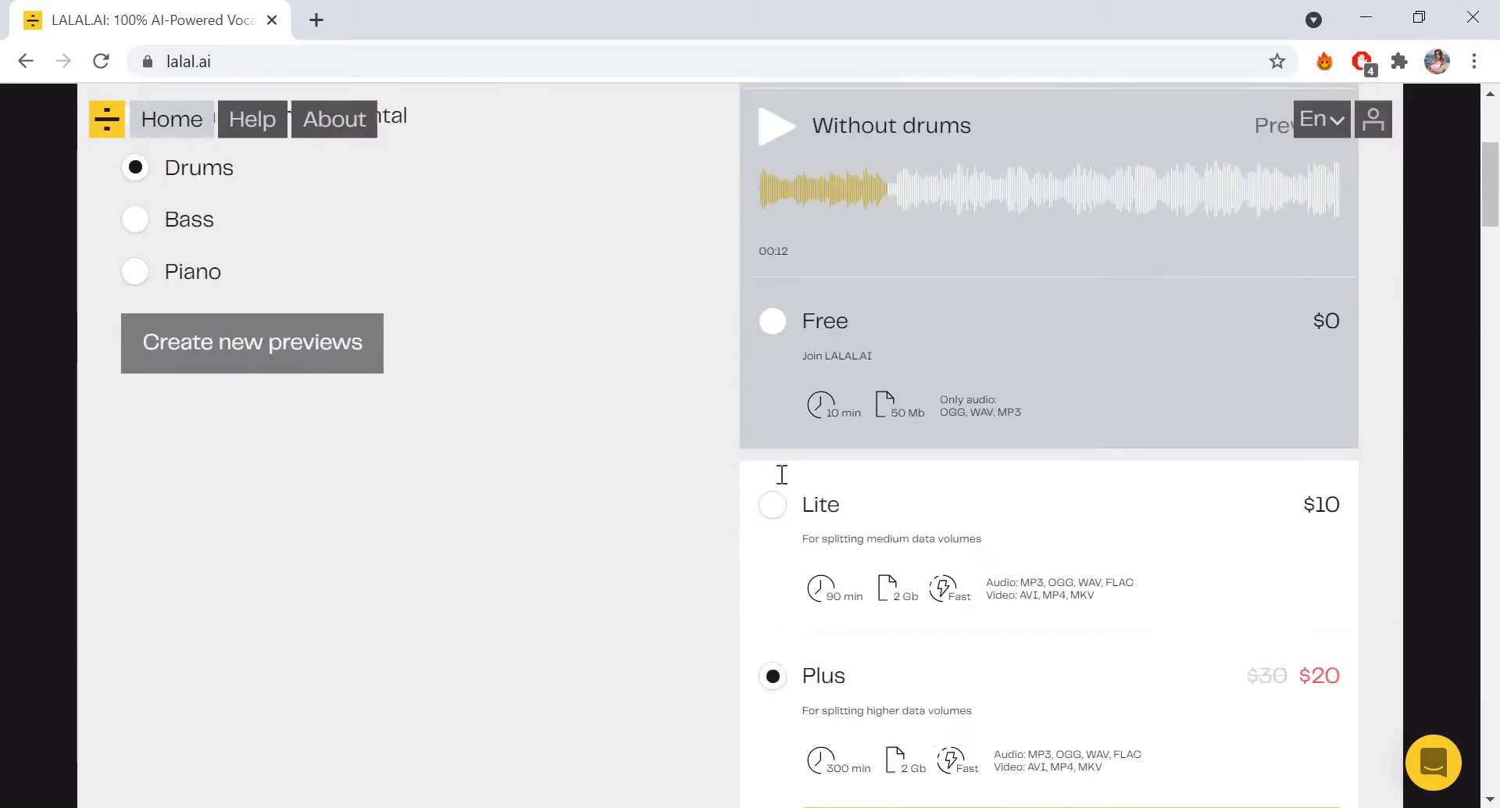
Scroll to the Lite and Plus plans and play the Drums preview waveform
scroll("down", 3)
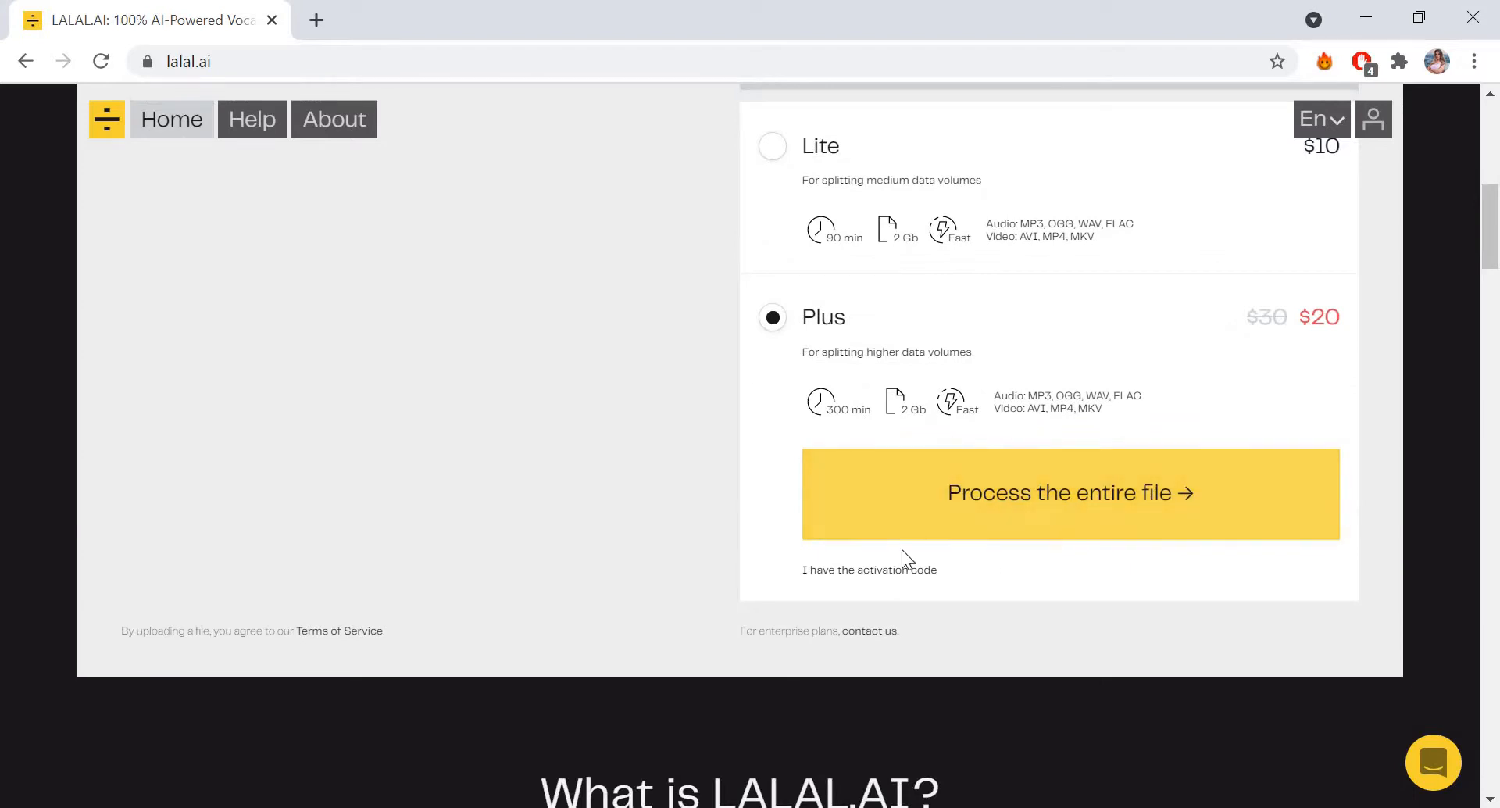
mouse_move(917, 498)
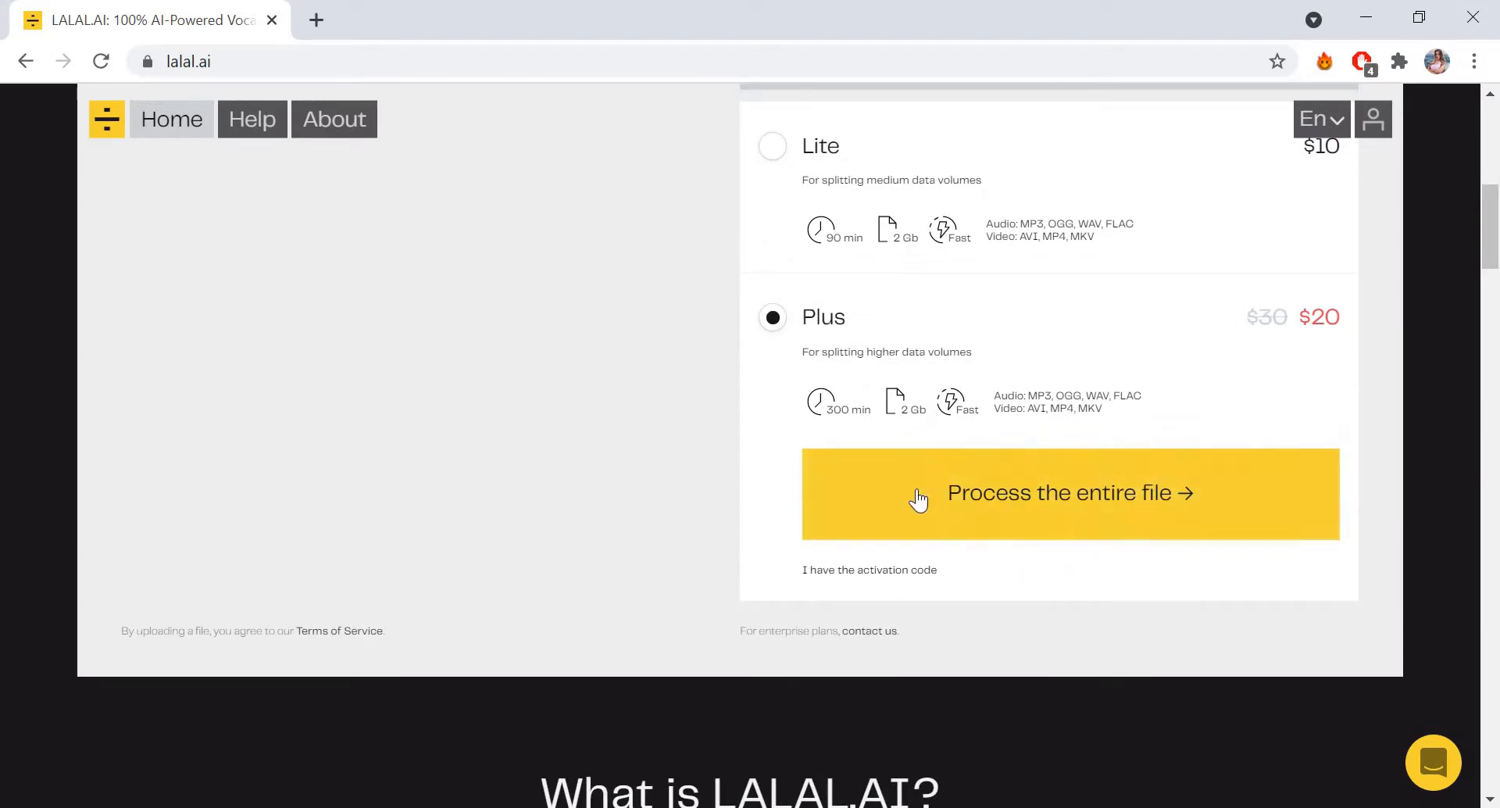
left_click(1070, 493)
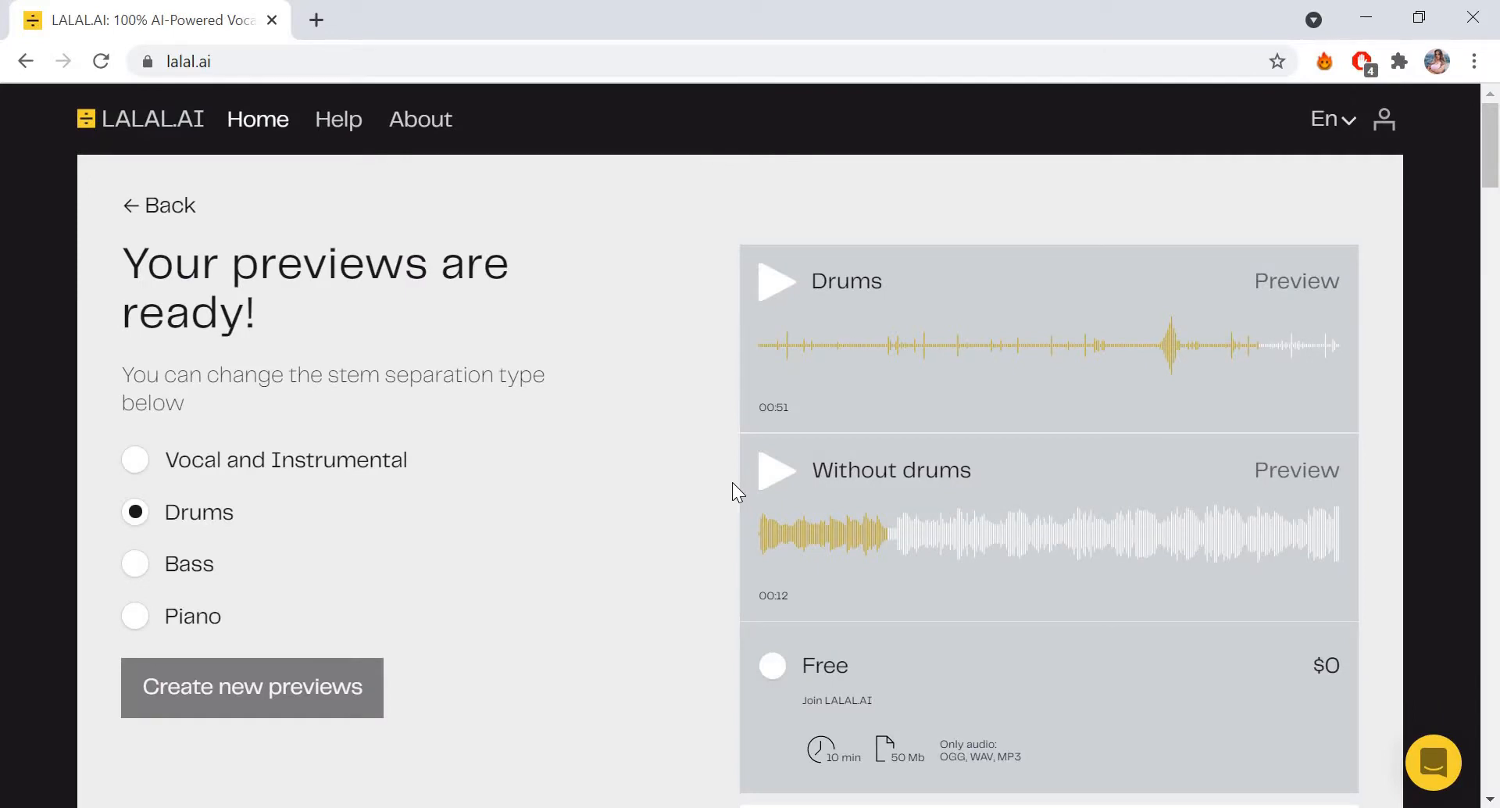
mouse_move(144, 215)
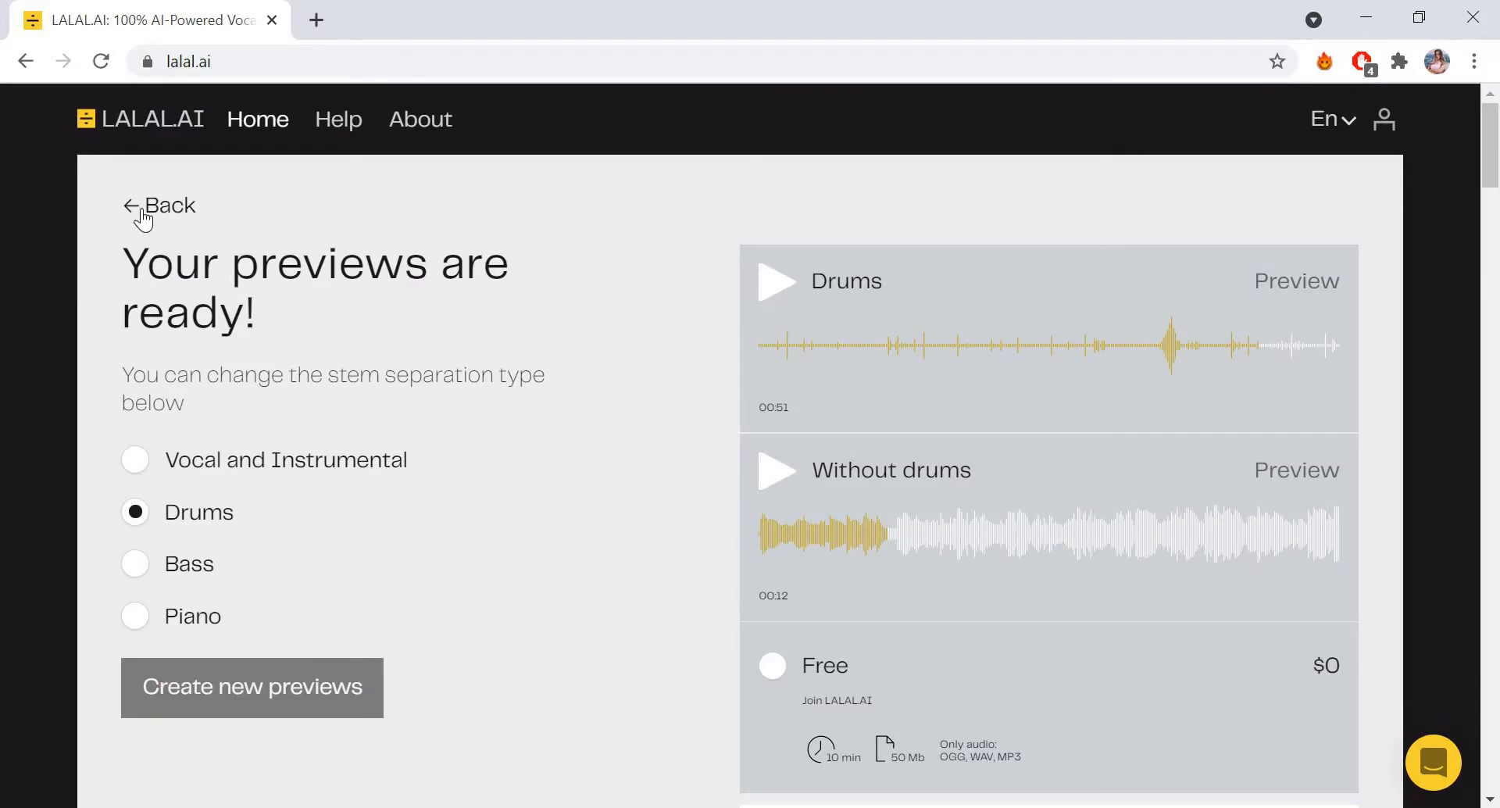
Go Back to the home upload page, keeping Drums as the separation type
left_click(159, 204)
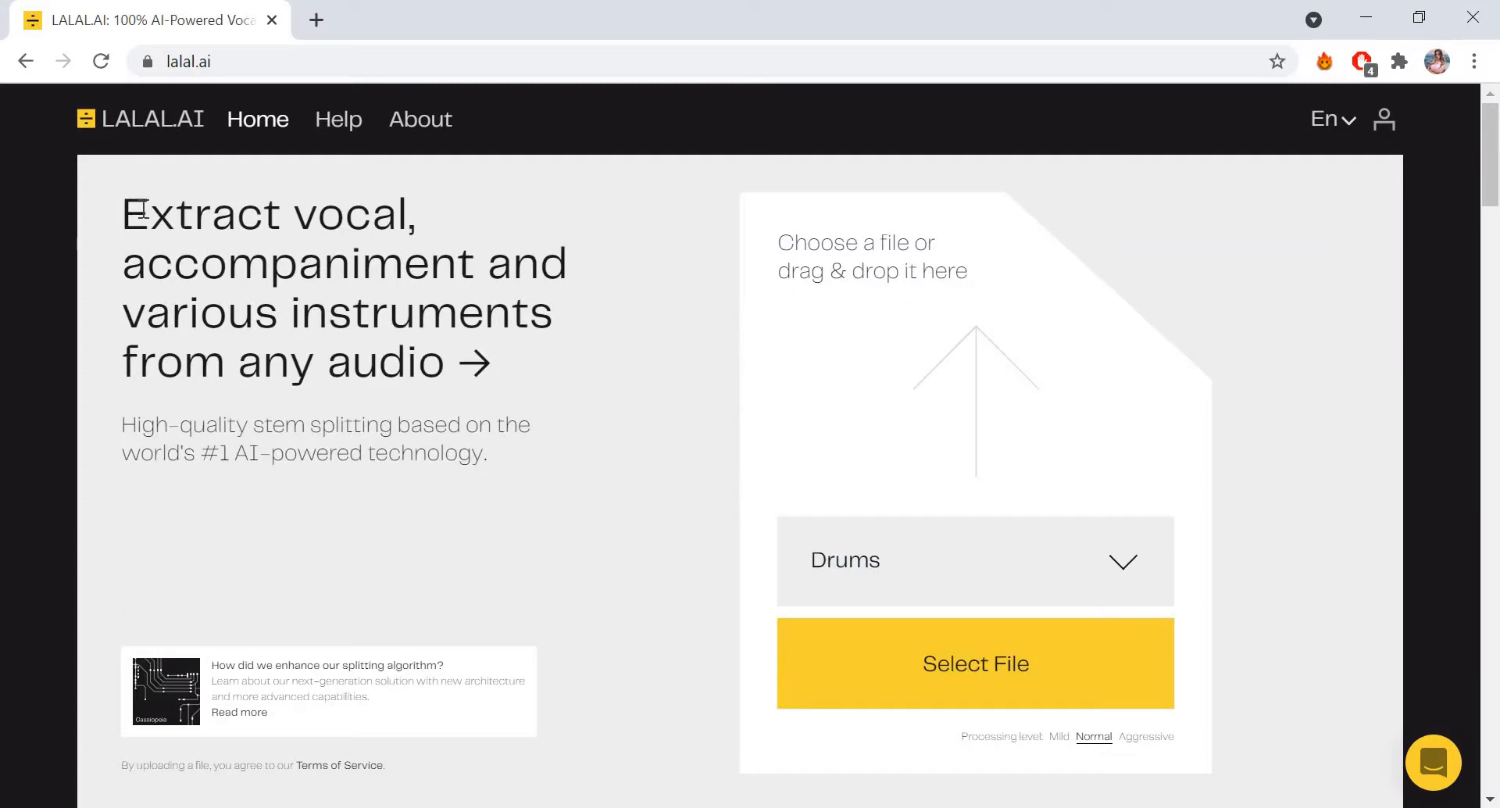
mouse_move(1044, 760)
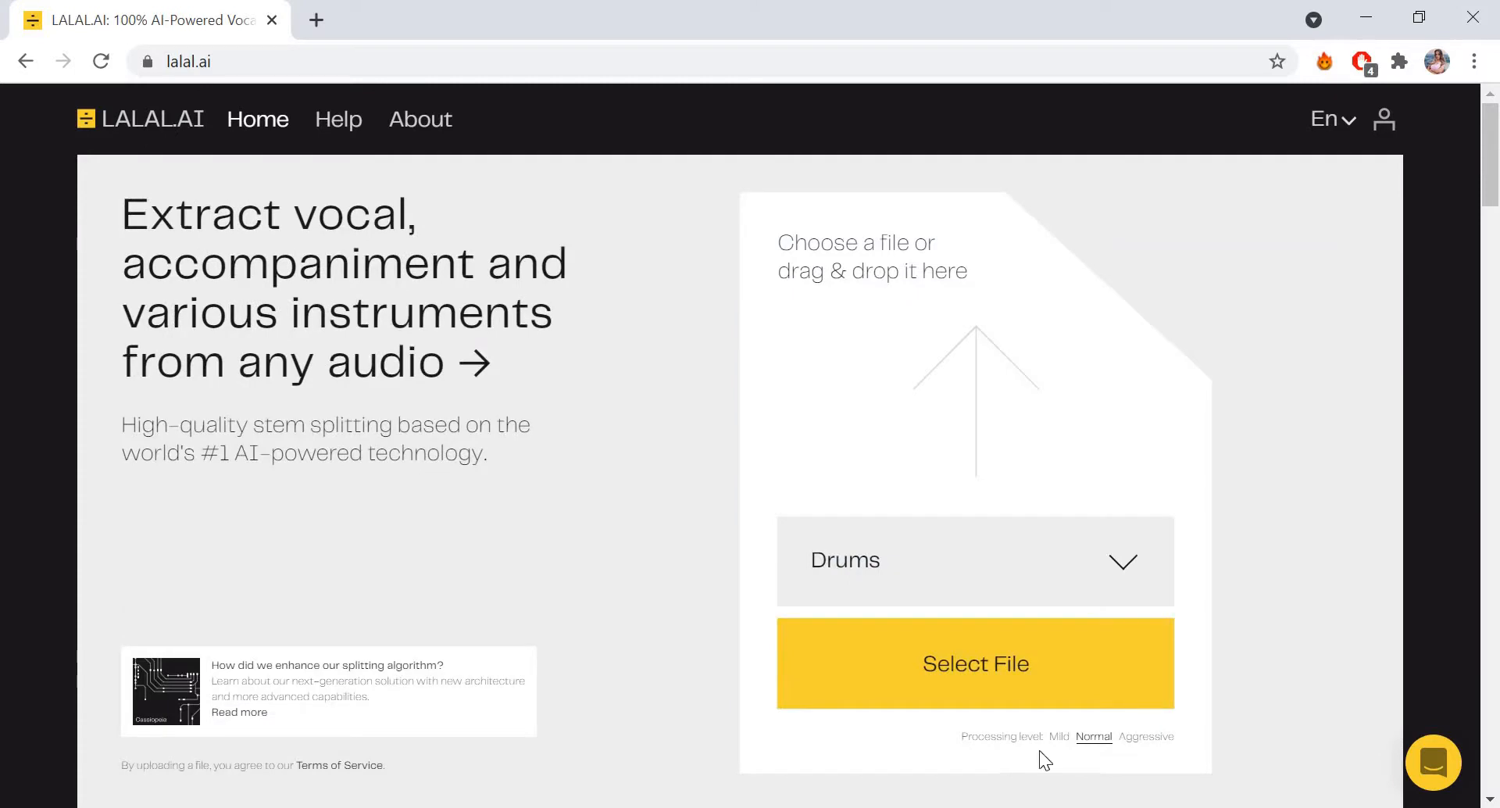
mouse_move(1126, 723)
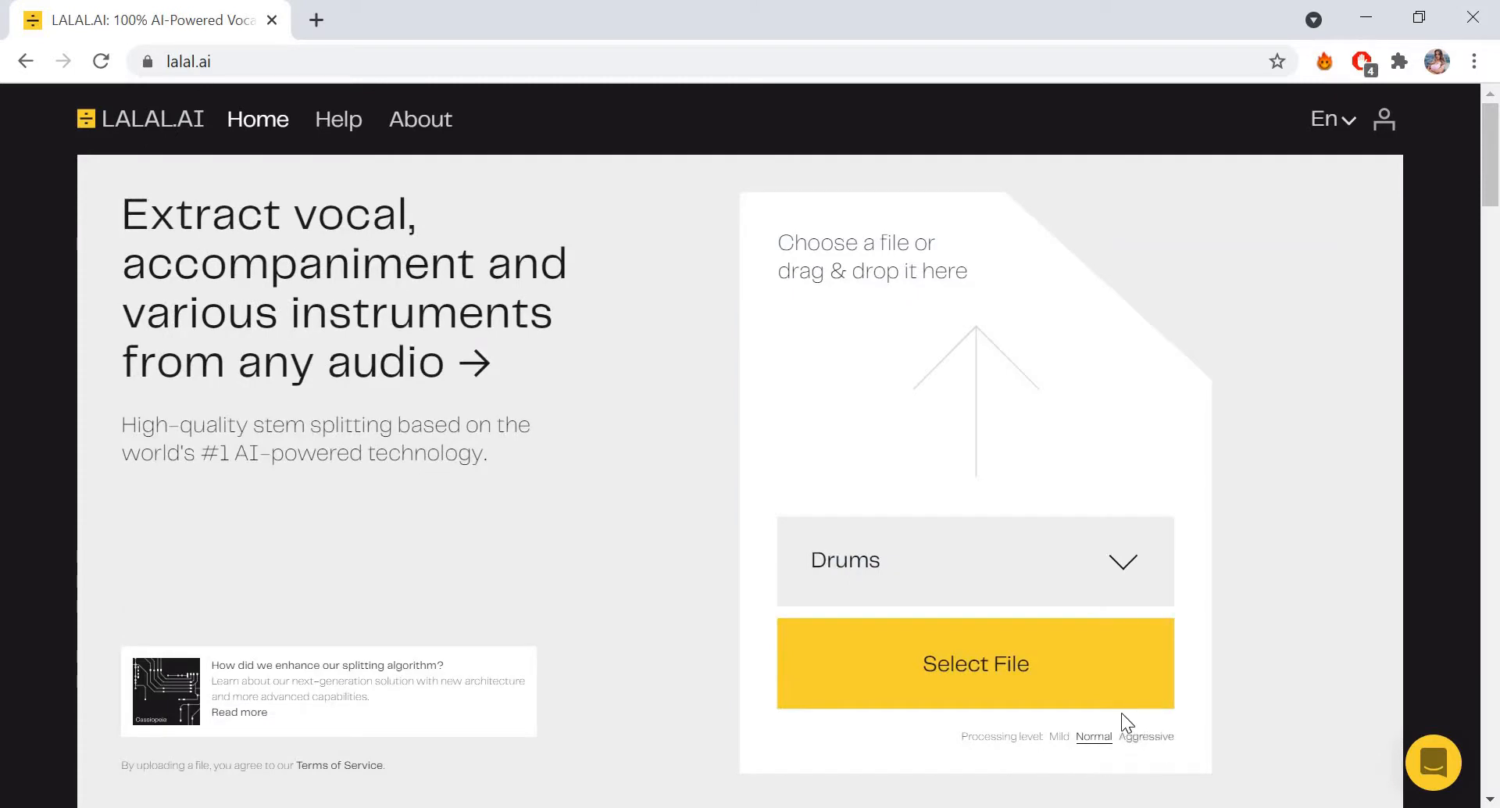
mouse_move(1086, 752)
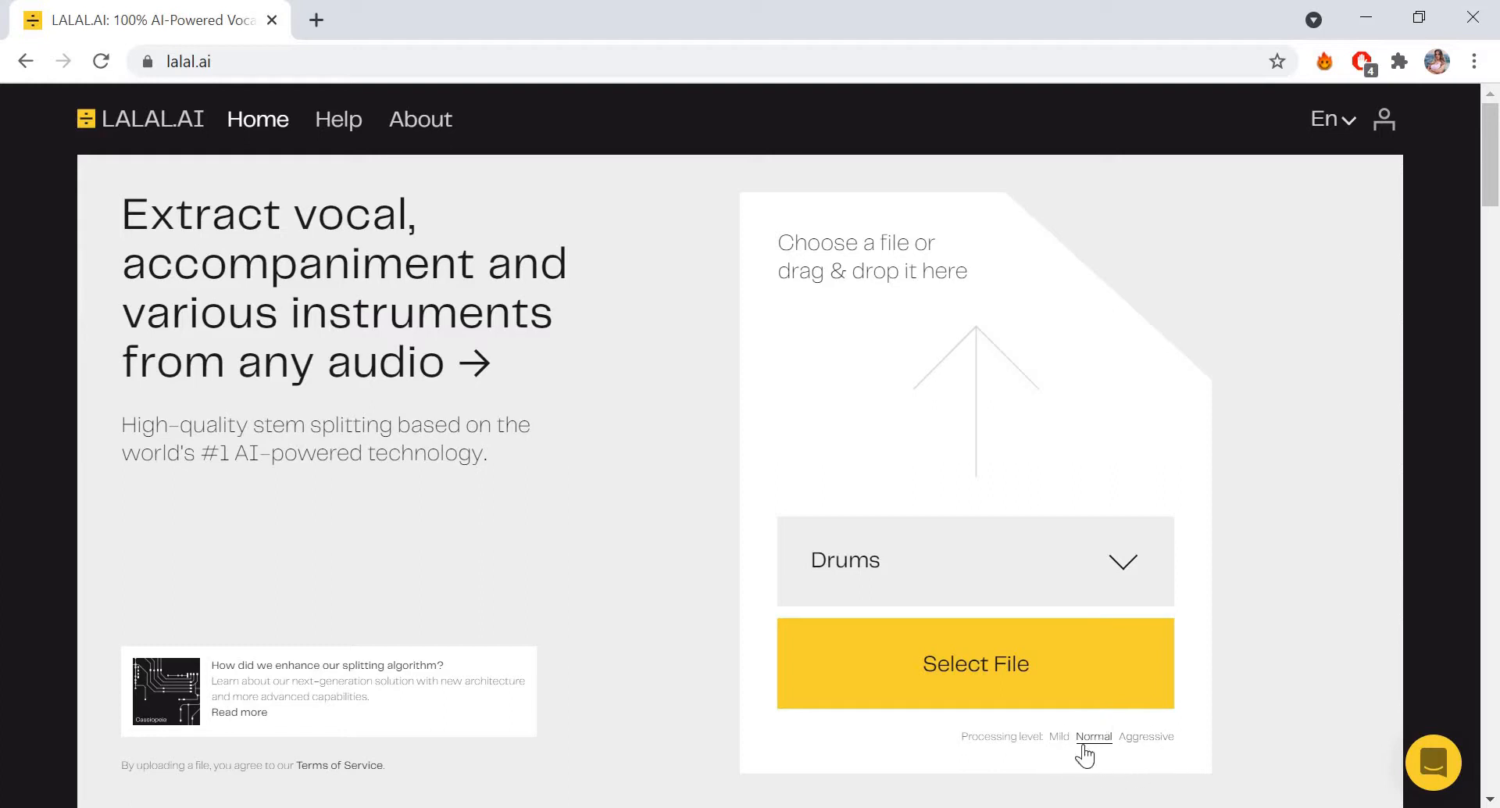
mouse_move(1094, 741)
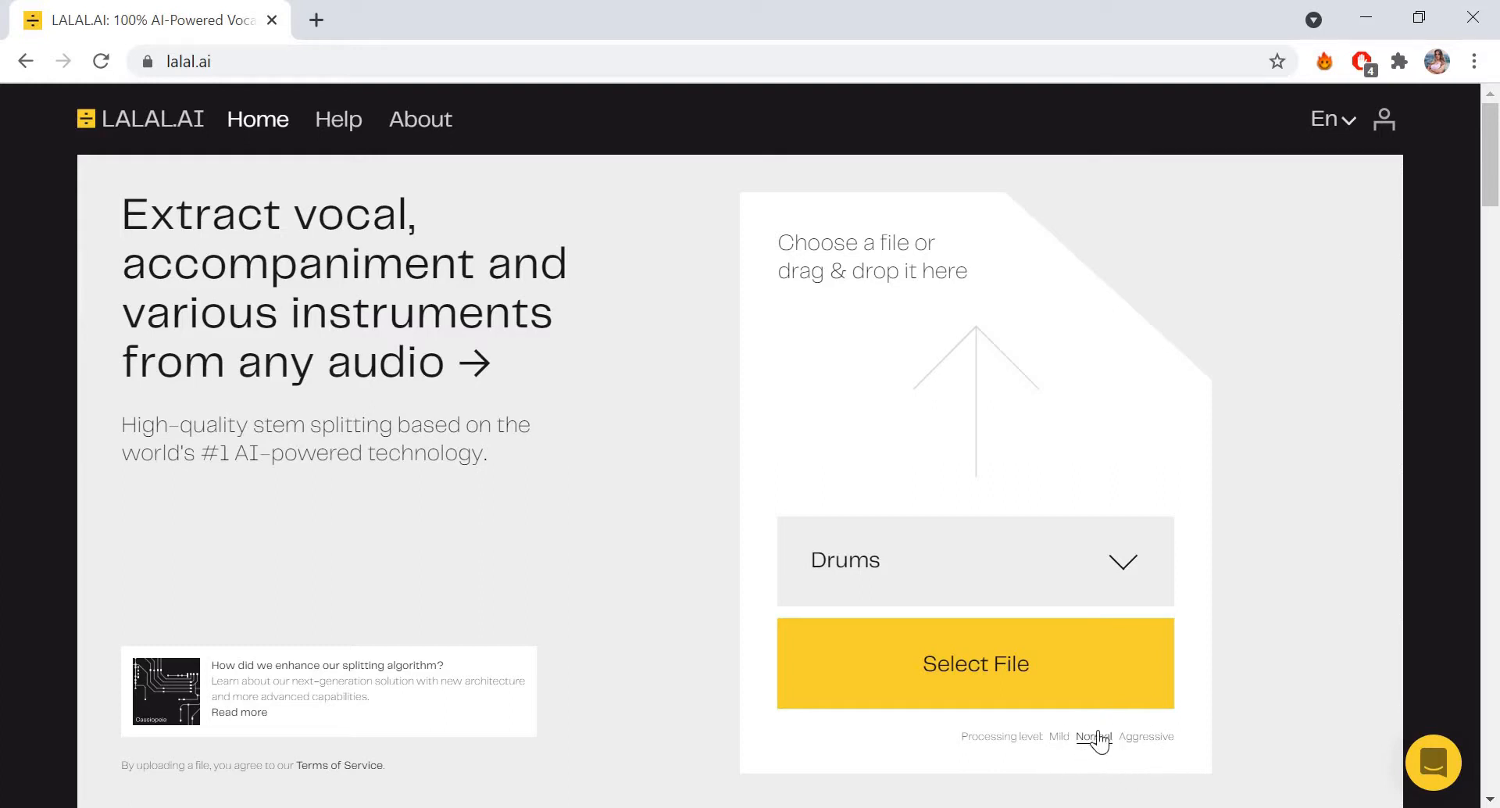
mouse_move(1090, 741)
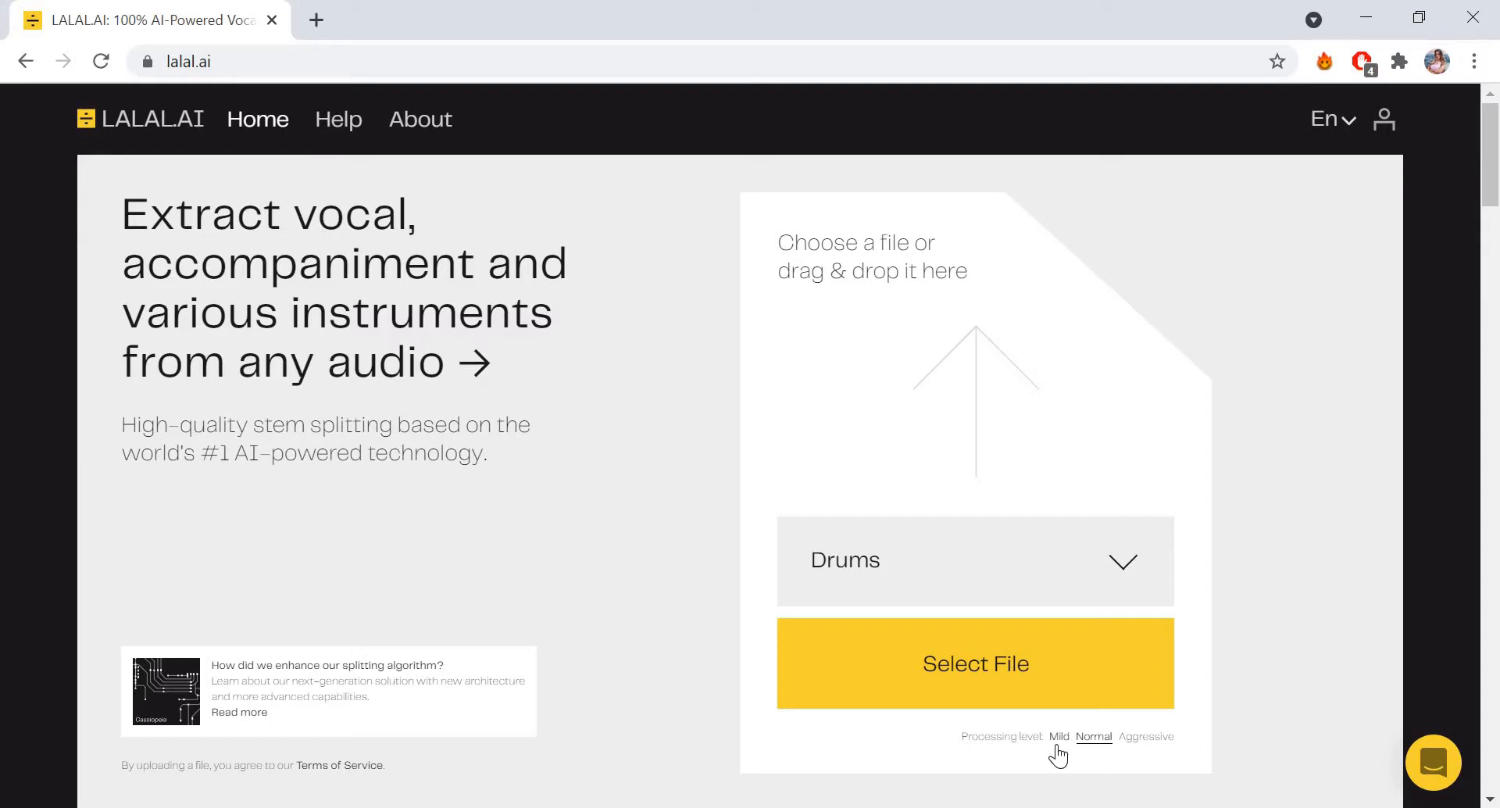
mouse_move(1134, 755)
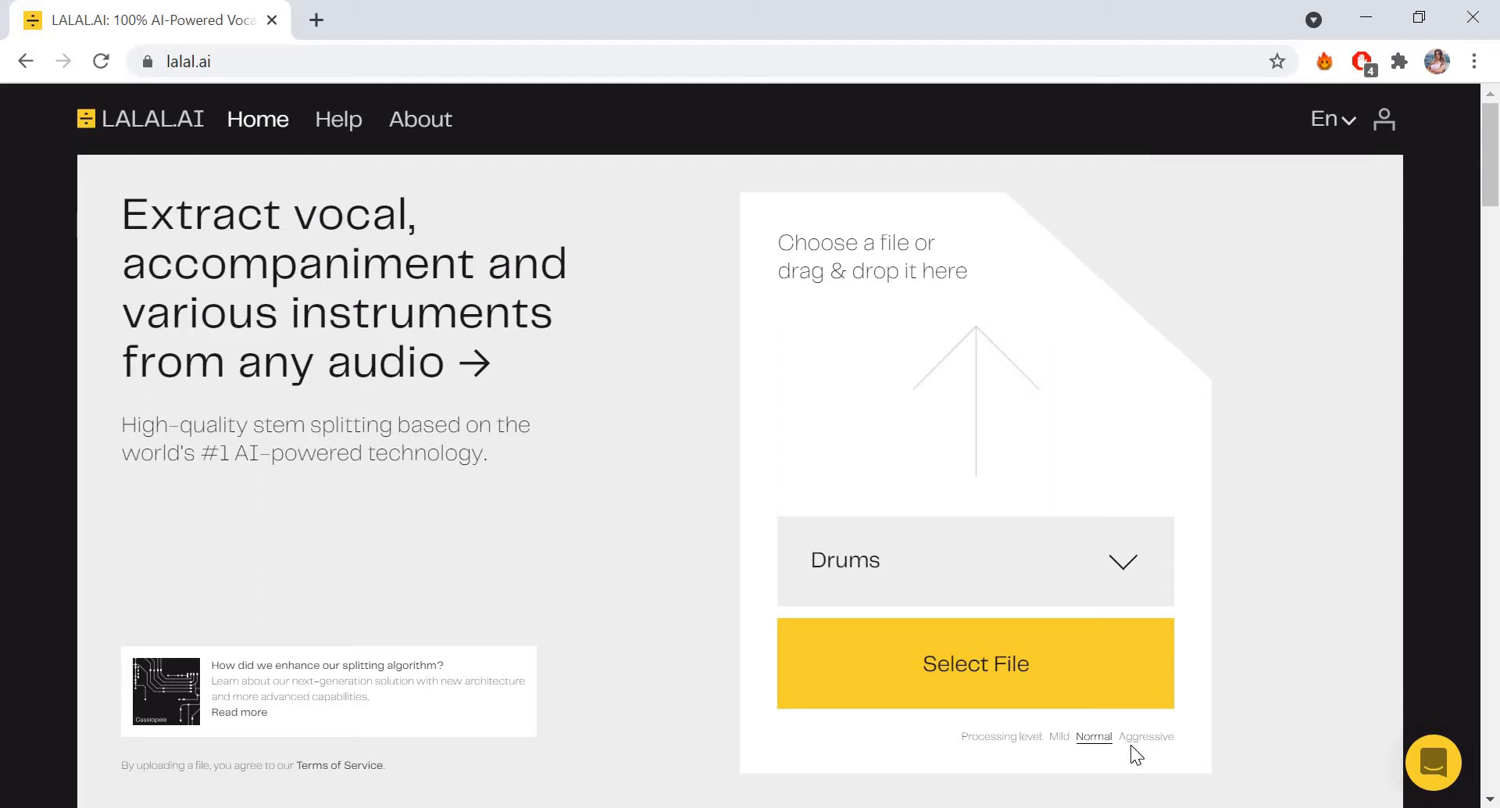
mouse_move(1131, 751)
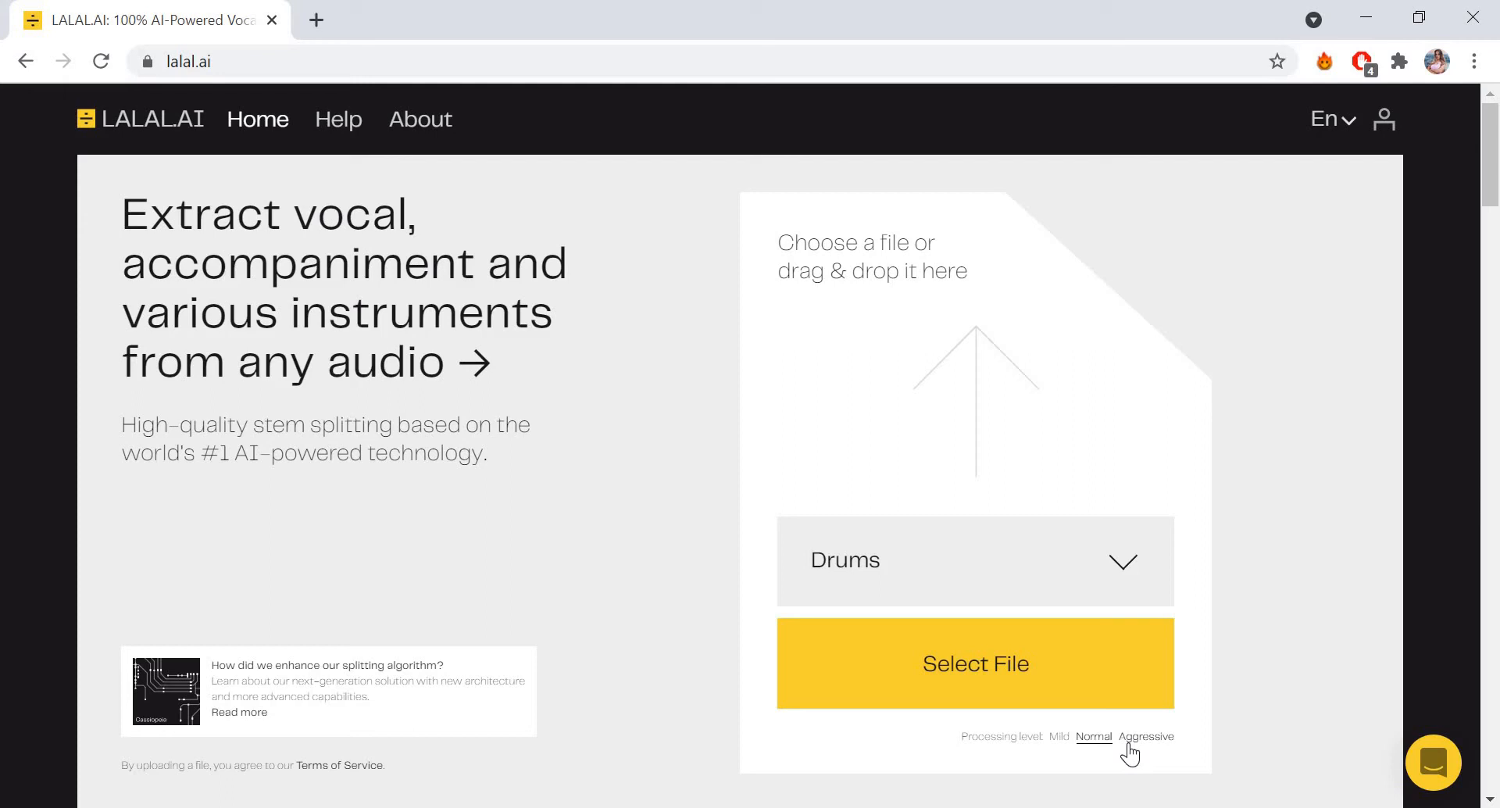